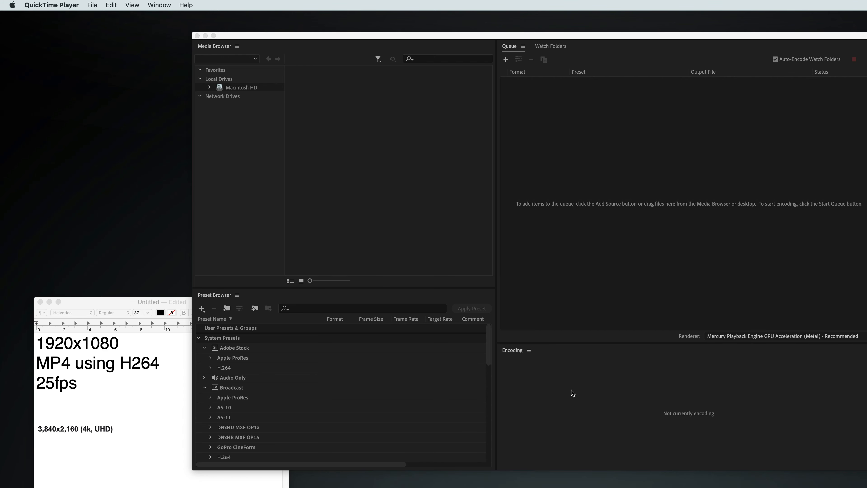
mouse_move(318, 327)
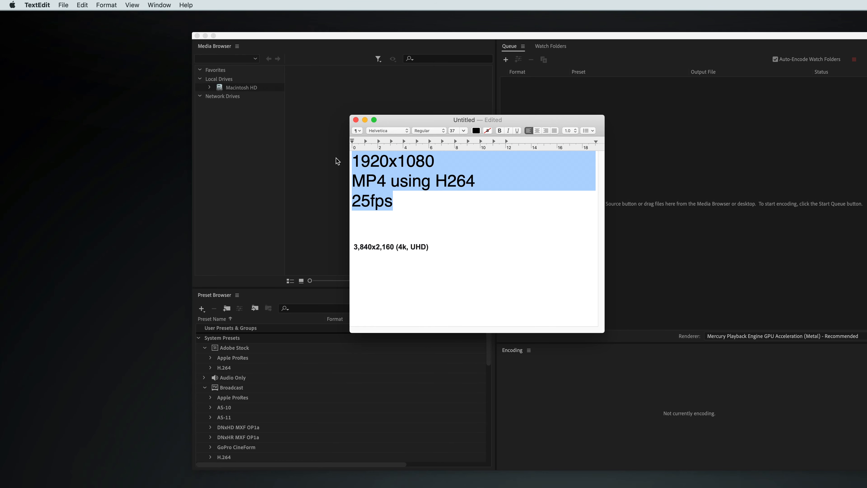
mouse_move(401, 204)
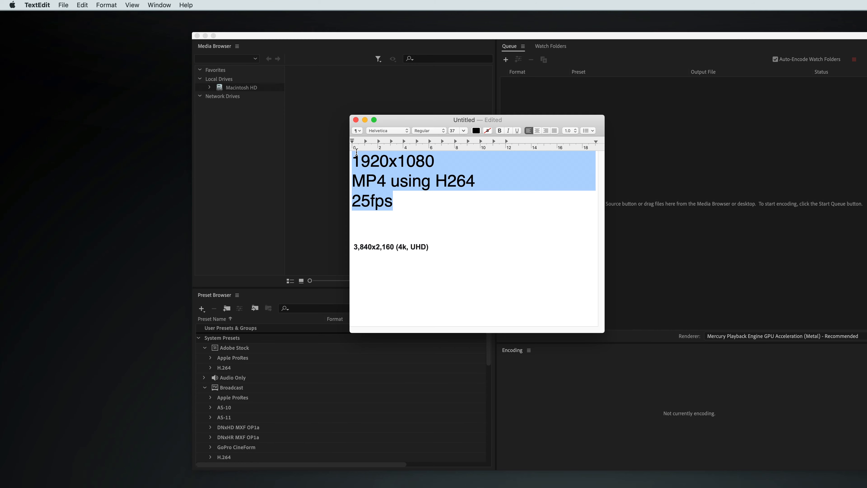
mouse_move(383, 216)
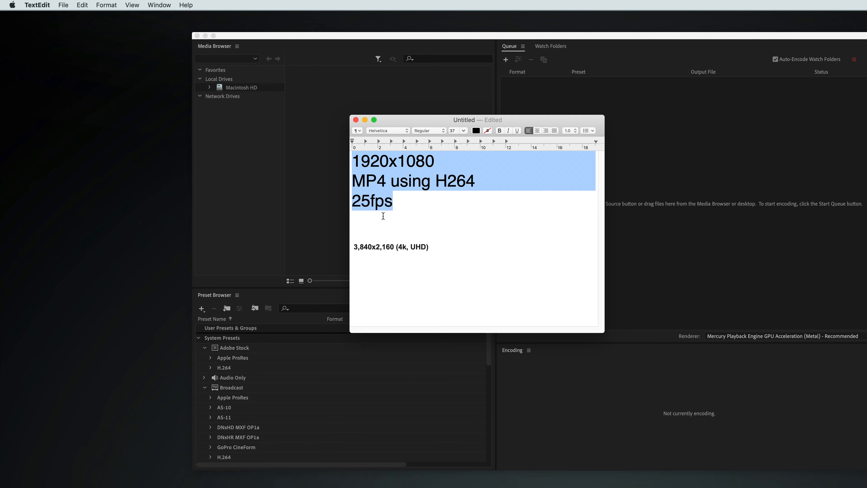
mouse_move(432, 246)
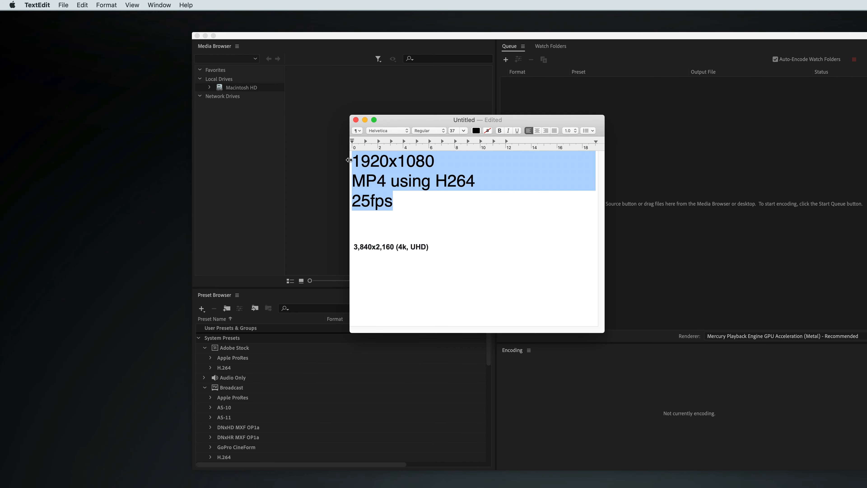
mouse_move(387, 184)
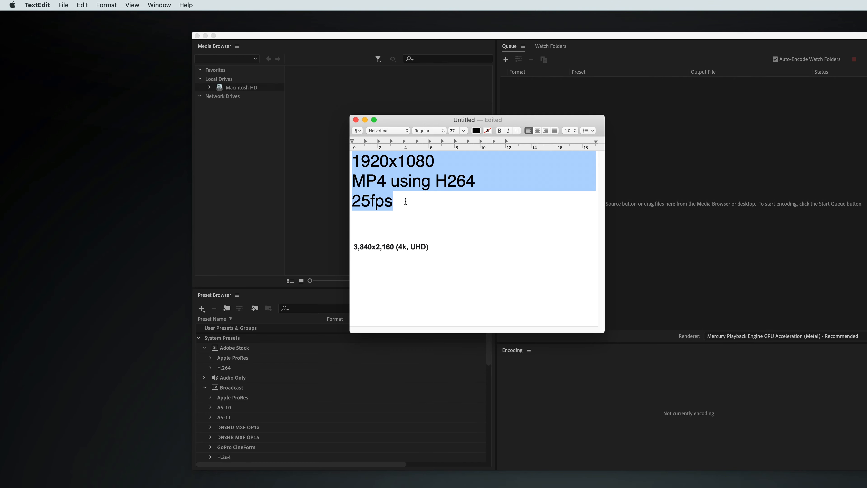
mouse_move(415, 138)
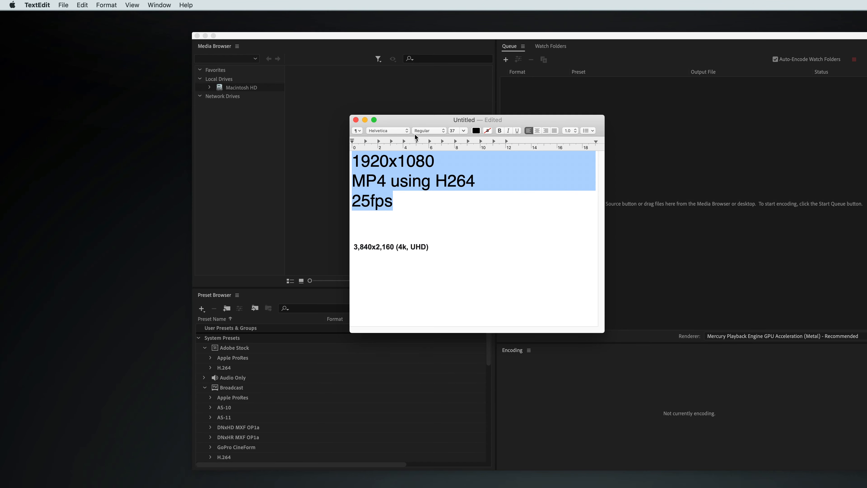
Queue the Screen Recording .mov from the Desktop as a new H.264 encoding job
left_click_drag(464, 119, 214, 200)
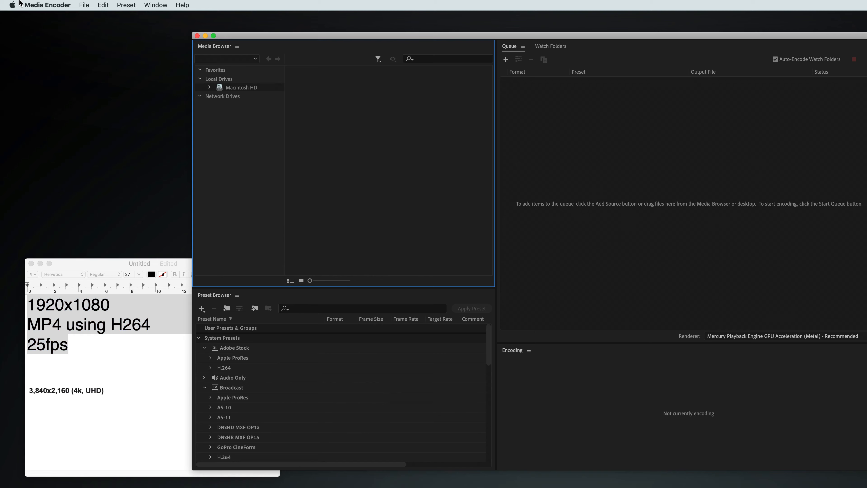
mouse_move(38, 15)
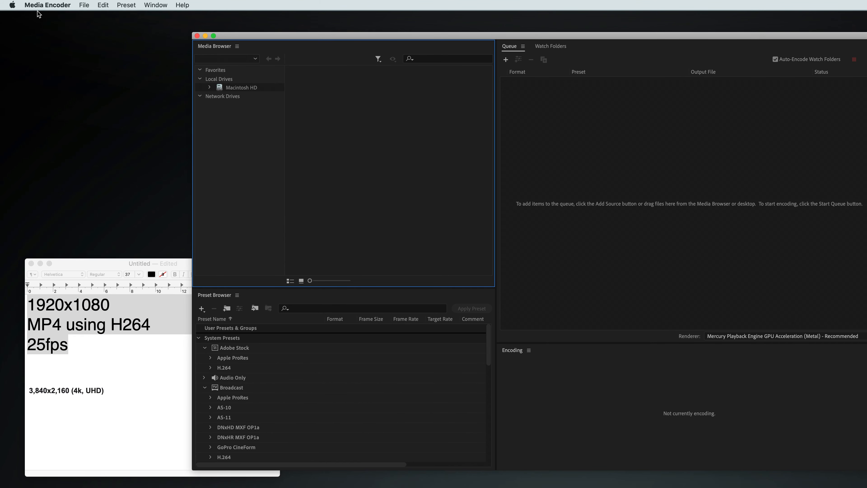
mouse_move(73, 76)
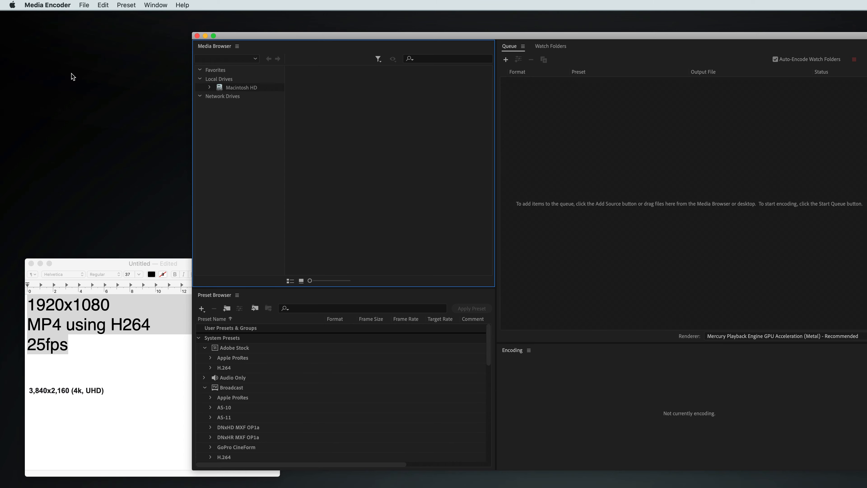
mouse_move(447, 46)
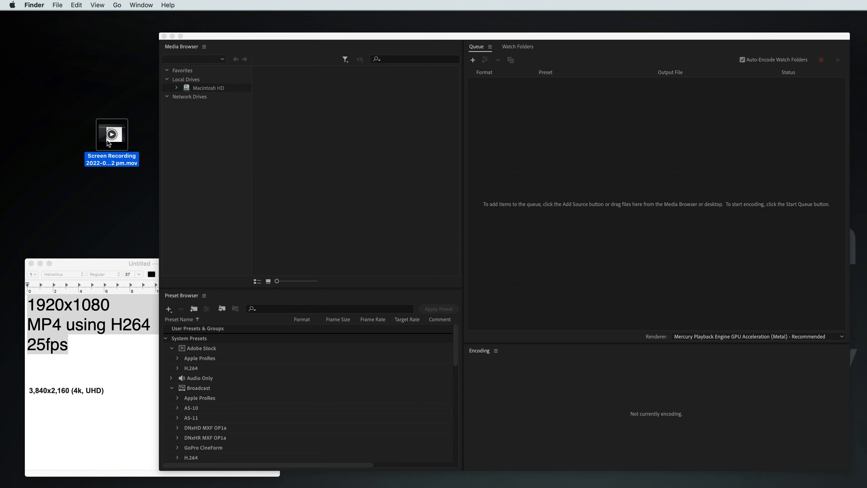
left_click_drag(111, 136, 388, 133)
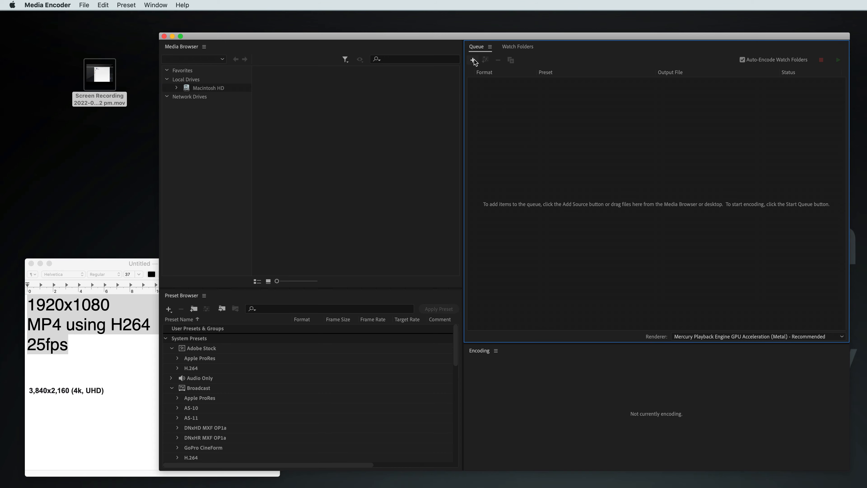
left_click(473, 60)
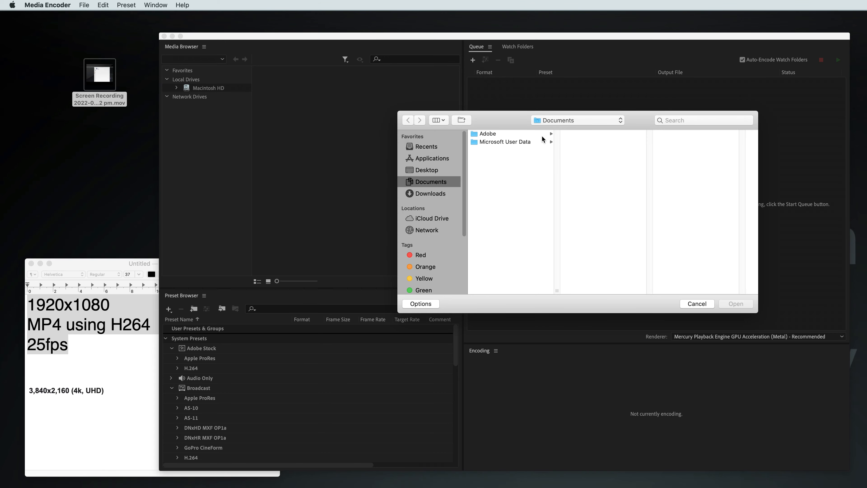
left_click(426, 170)
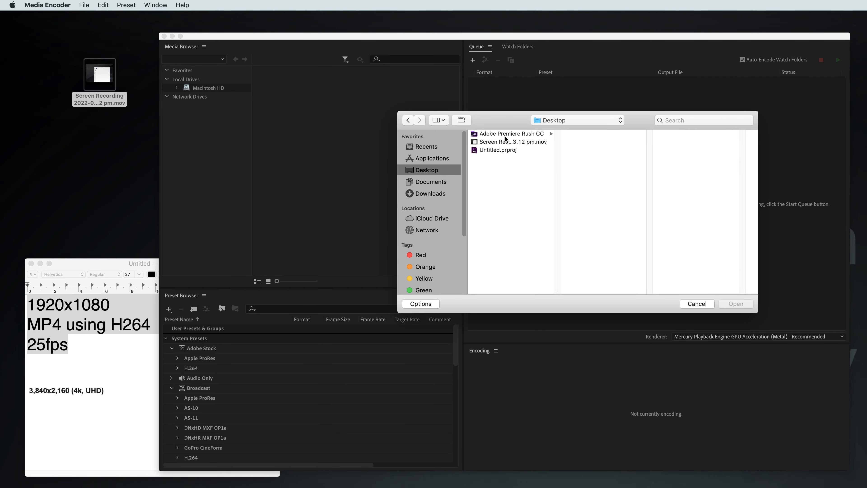
left_click(512, 141)
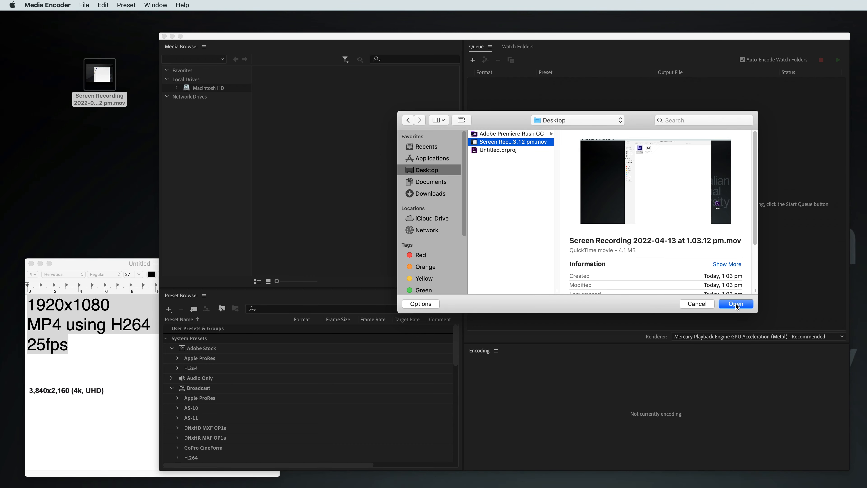
left_click(736, 303)
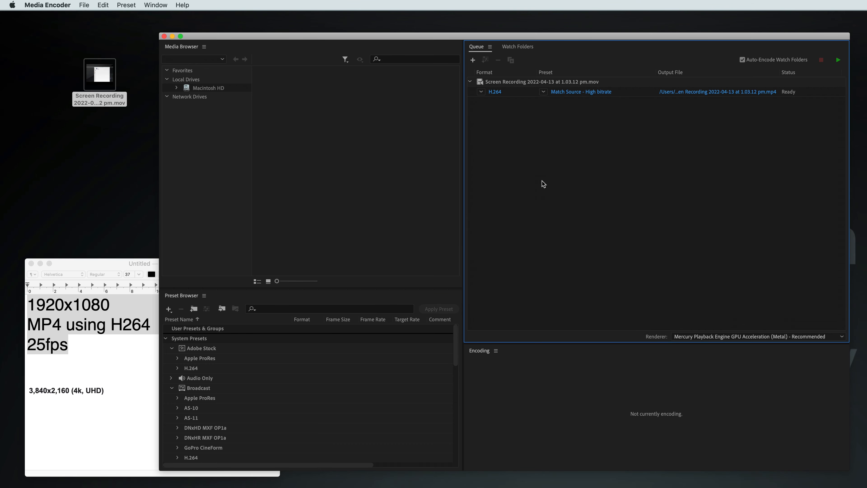
mouse_move(489, 158)
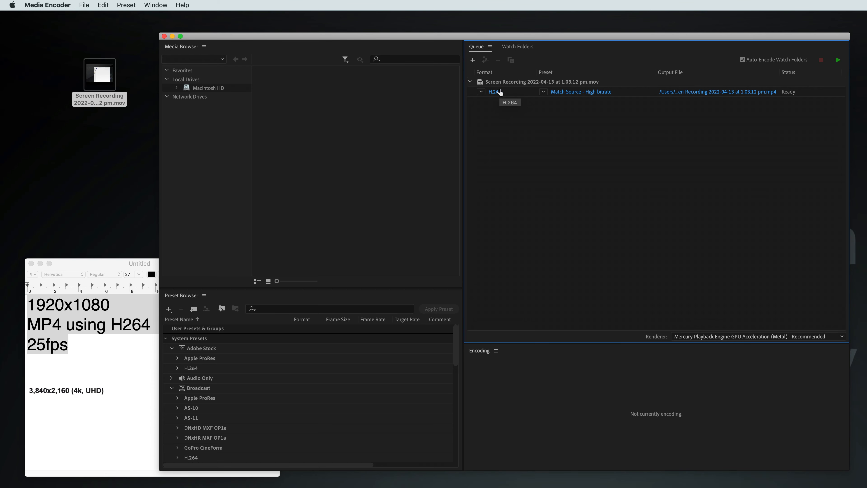
mouse_move(499, 98)
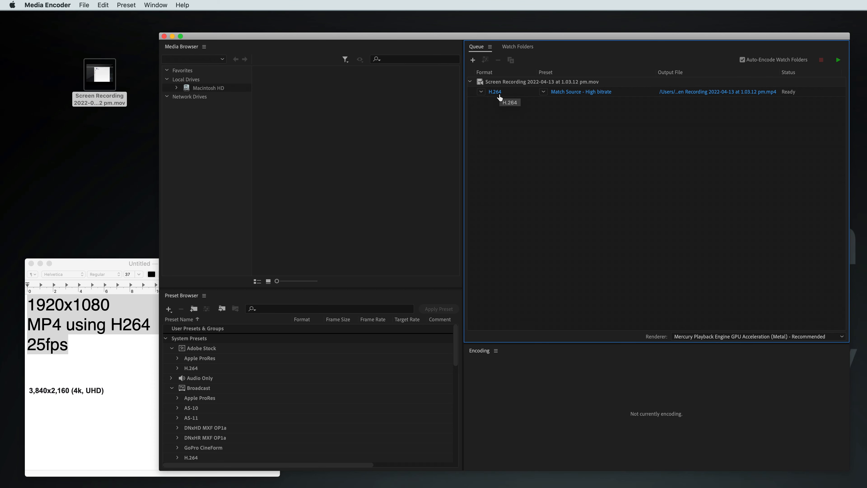
mouse_move(500, 98)
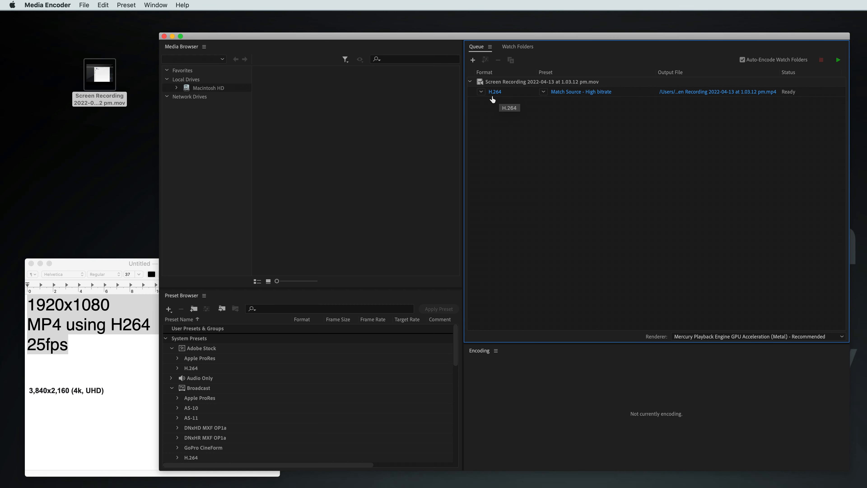
left_click(495, 92)
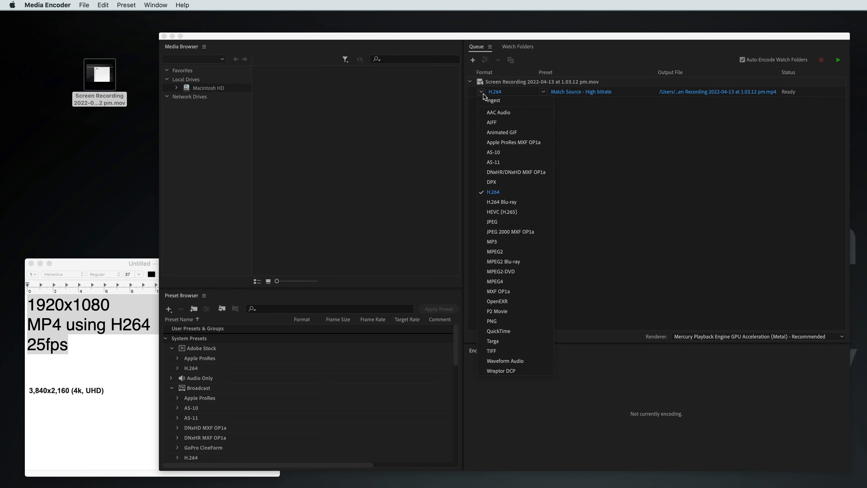
mouse_move(514, 201)
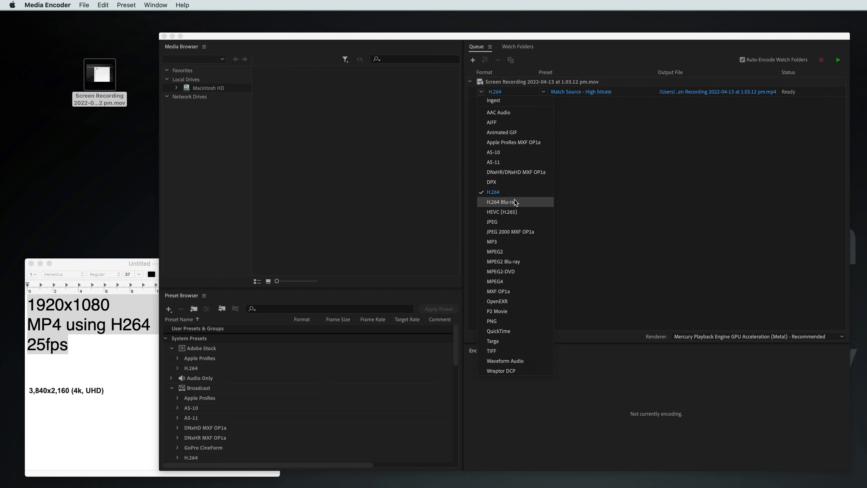
mouse_move(509, 192)
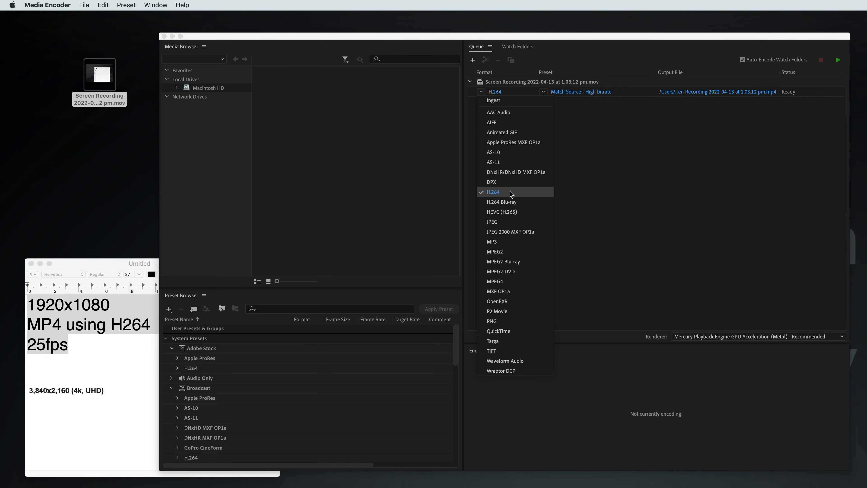
left_click(493, 192)
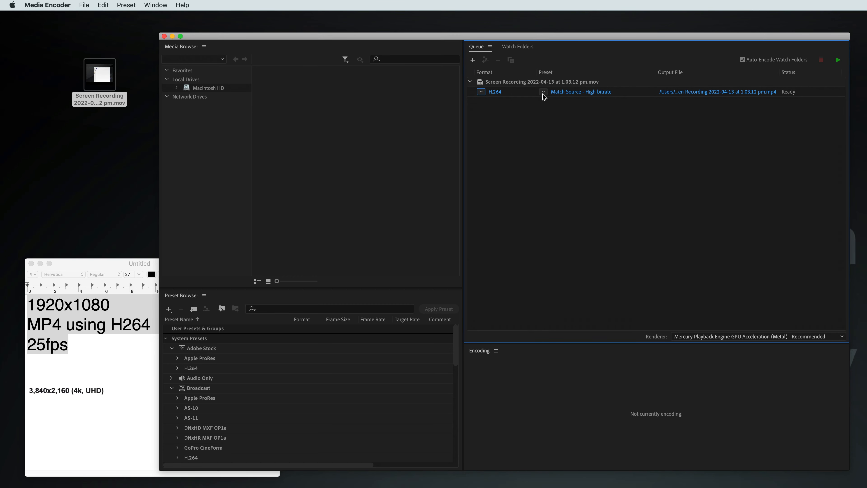
left_click(544, 91)
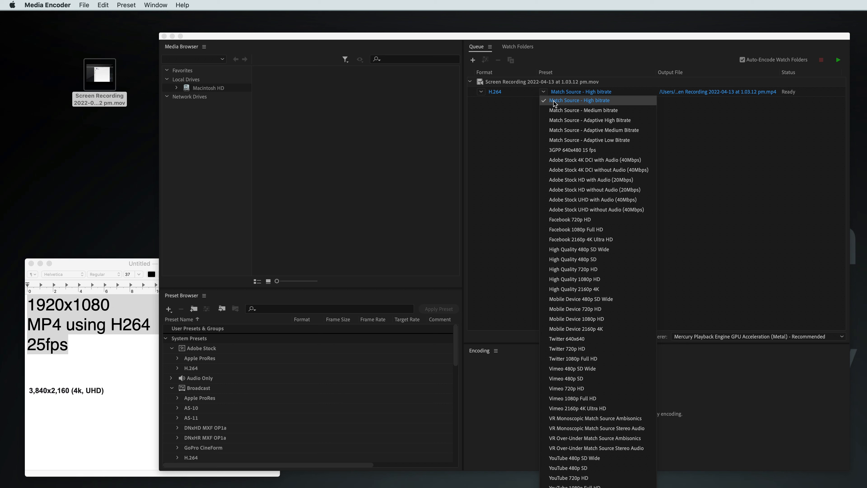
mouse_move(559, 110)
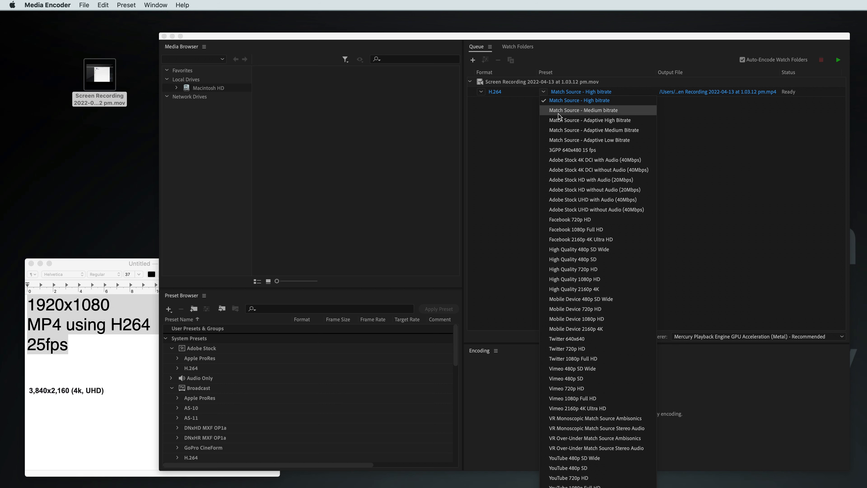
mouse_move(593, 100)
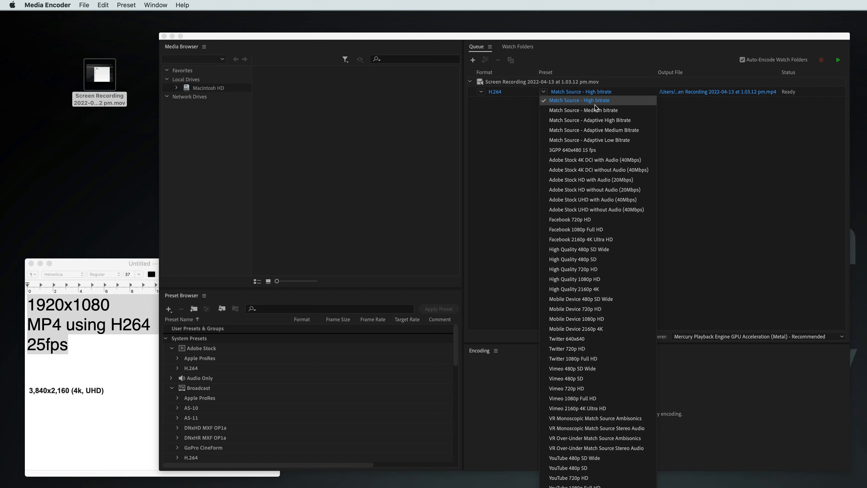
mouse_move(582, 110)
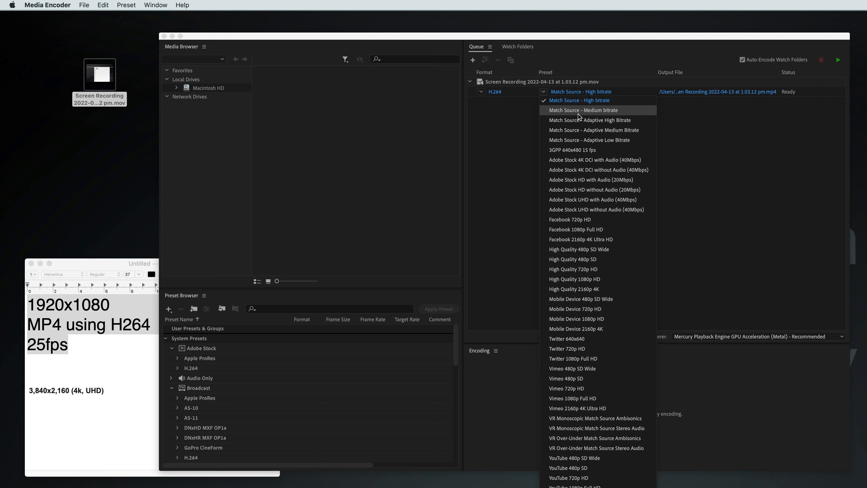
mouse_move(577, 115)
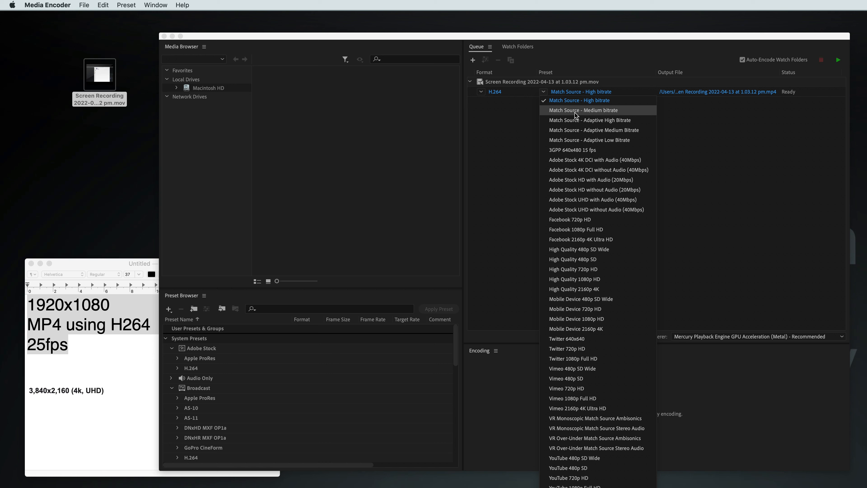
left_click(581, 91)
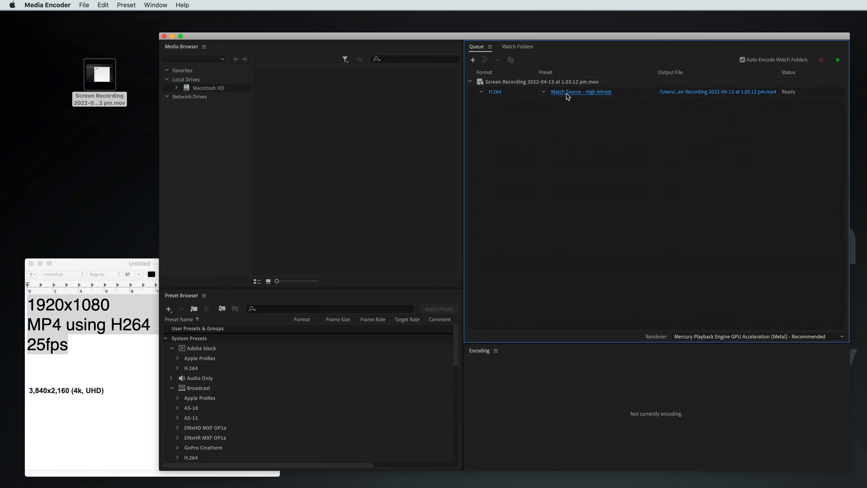
In the job's export settings, stop matching source size and use 1920x1080
left_click(581, 91)
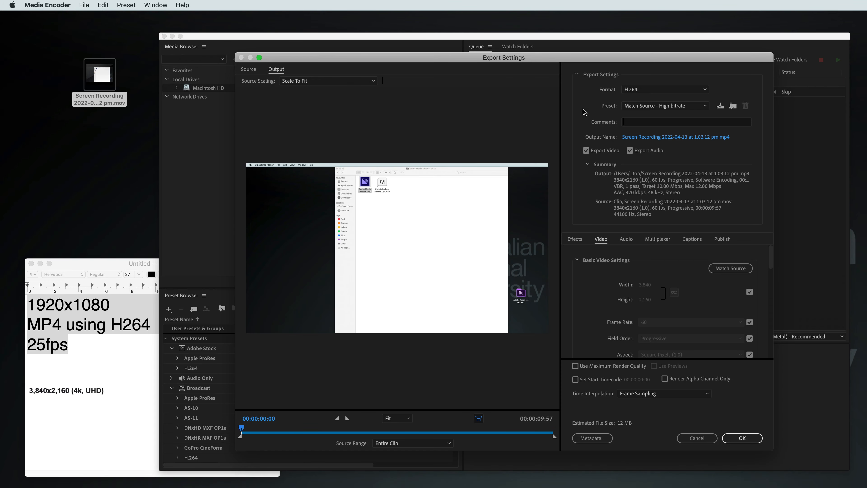
mouse_move(663, 300)
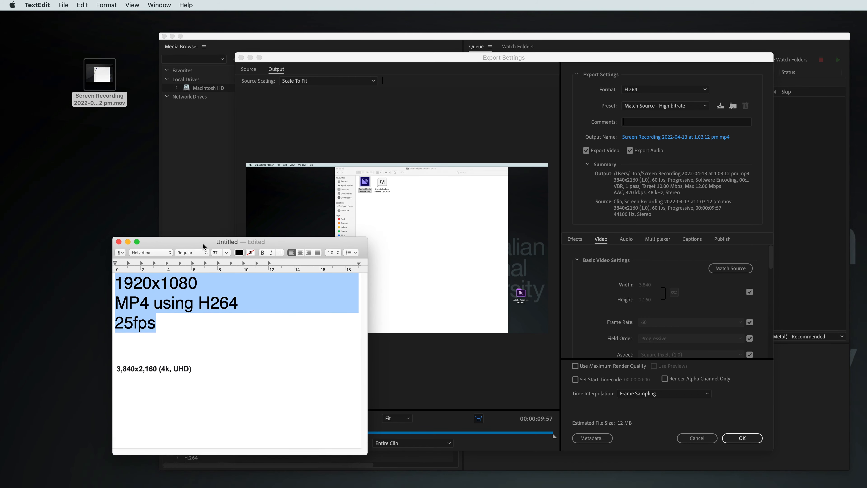
left_click_drag(227, 242, 143, 254)
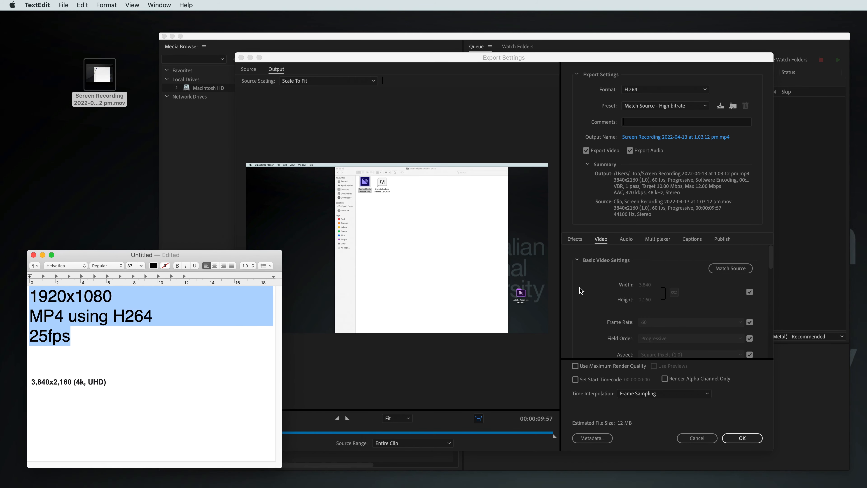
mouse_move(644, 294)
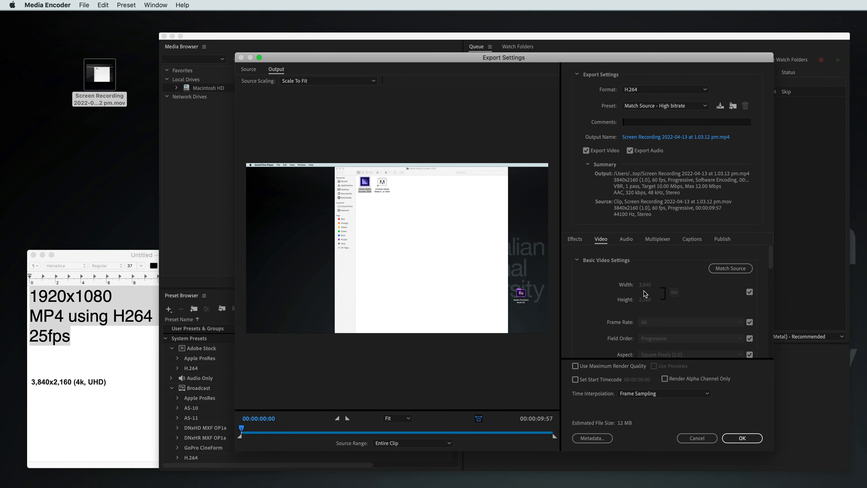
left_click(750, 293)
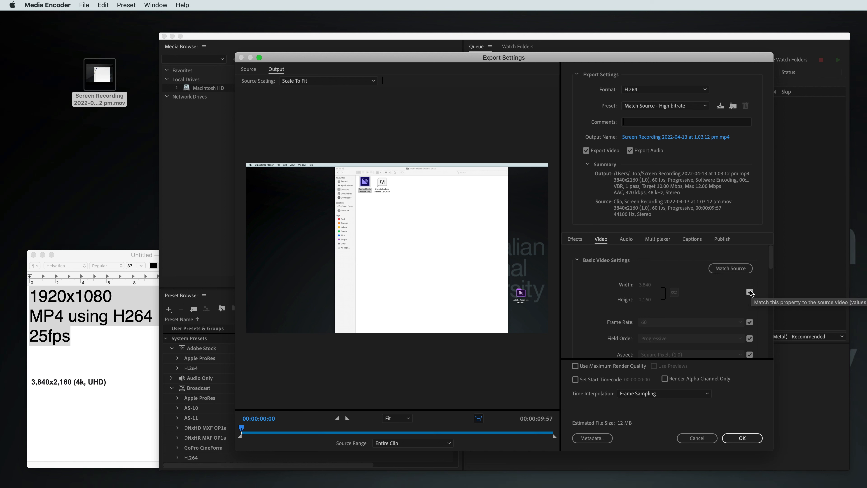
left_click(750, 291)
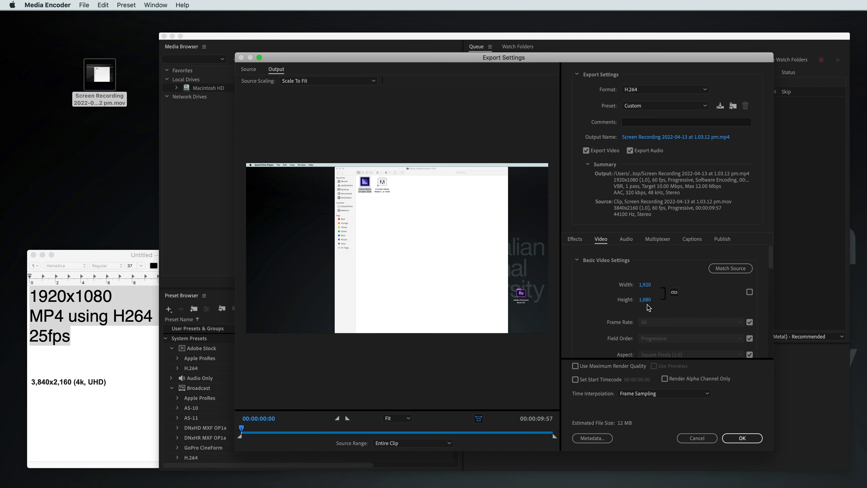
mouse_move(649, 295)
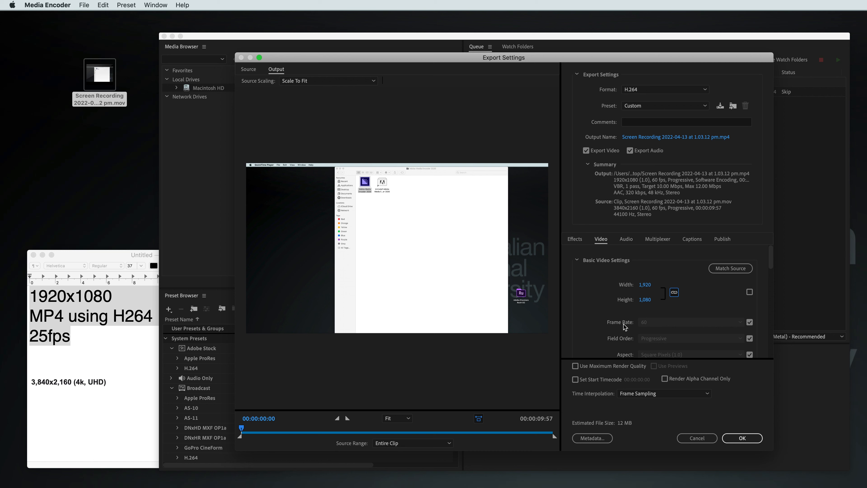
mouse_move(645, 329)
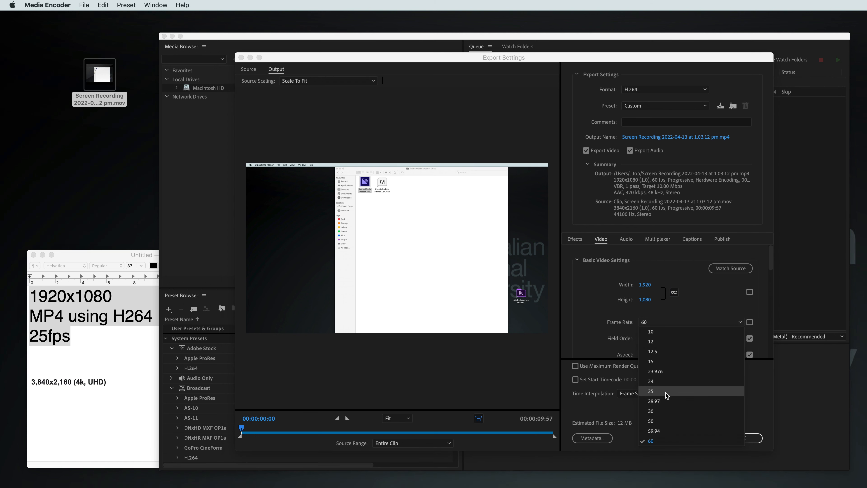
Choose a 25 fps frame rate for the exported video
left_click(650, 392)
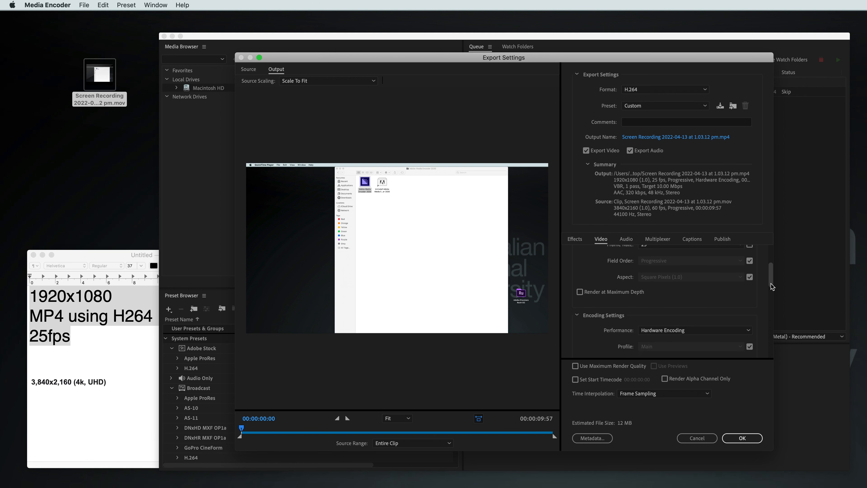
Set Bitrate Encoding to VBR, 2 pass in the Bitrate Settings
scroll("down", 3)
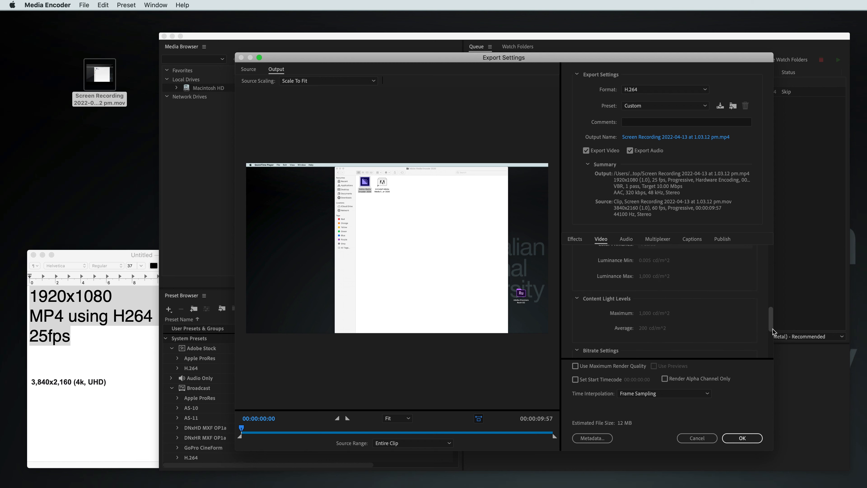
scroll("down", 3)
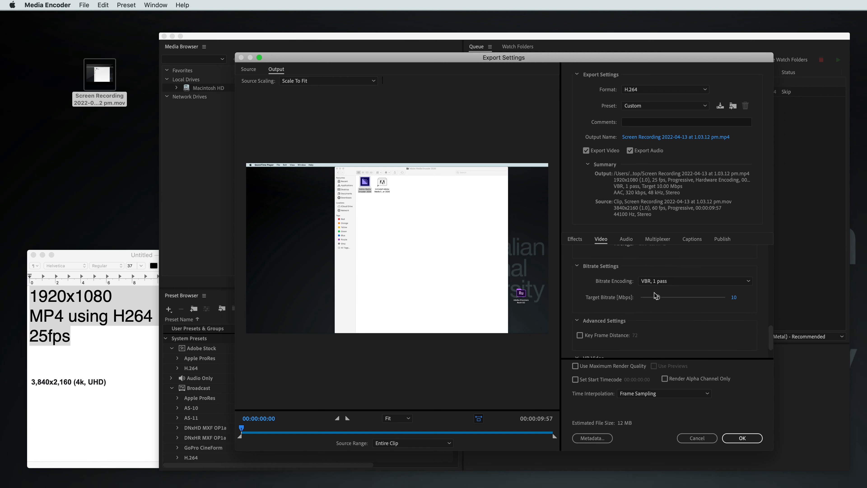
left_click(694, 280)
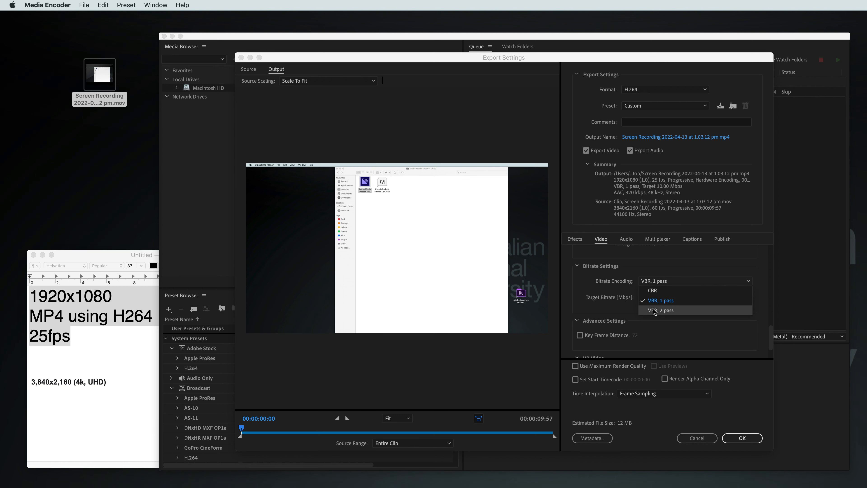
mouse_move(652, 310)
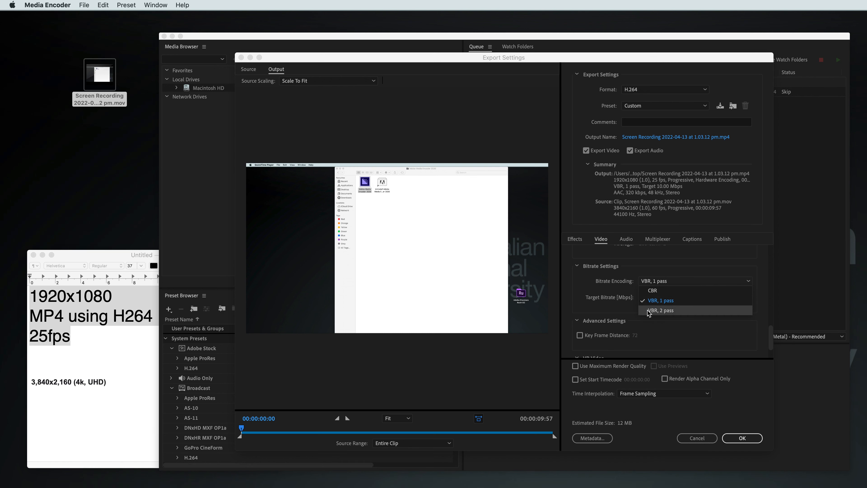
left_click(660, 310)
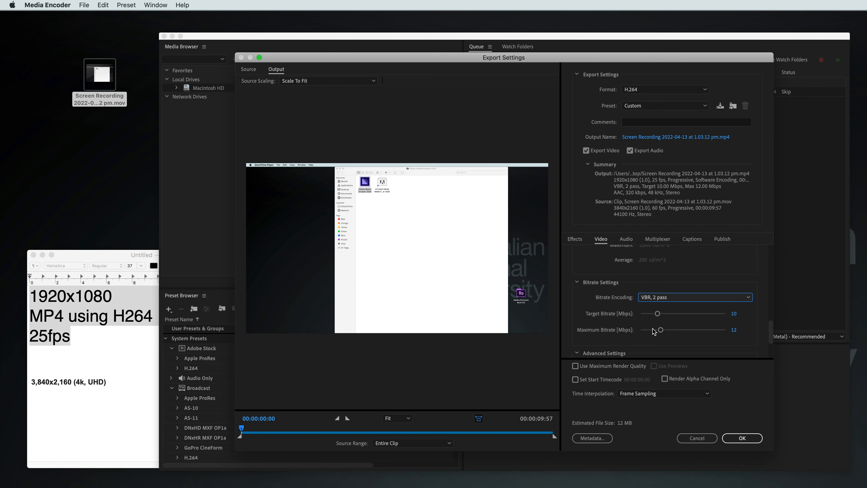
mouse_move(658, 315)
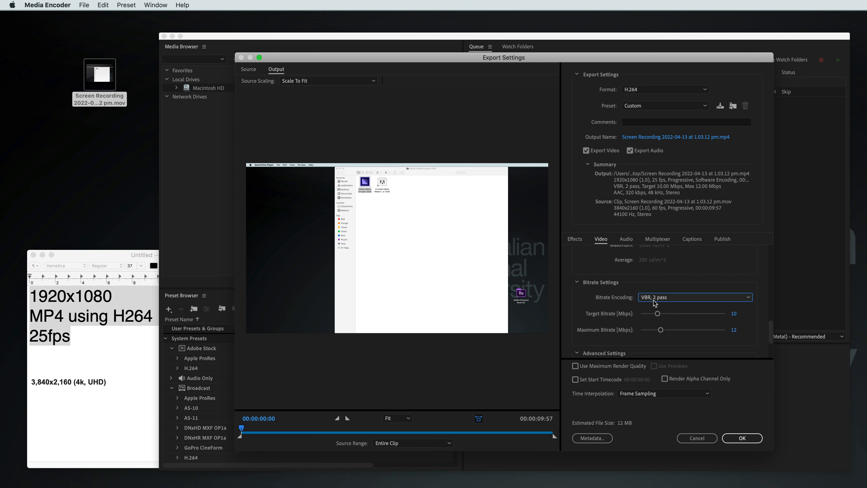
left_click(695, 298)
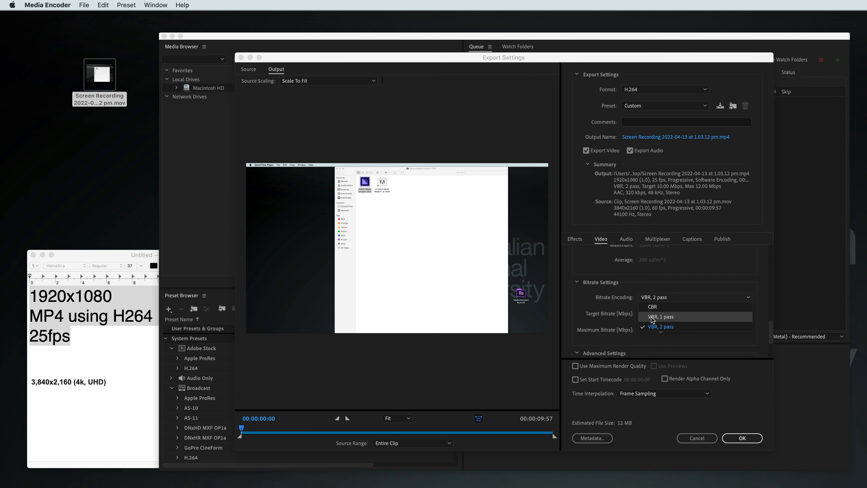
left_click(660, 326)
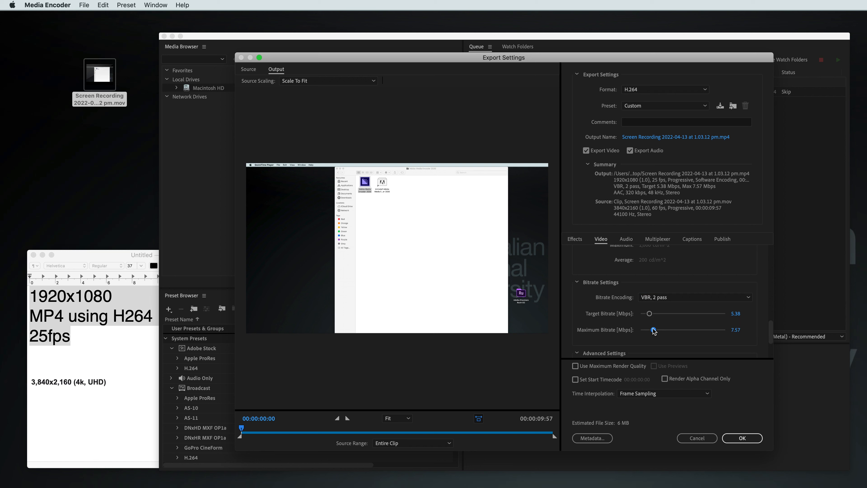
Drag the bitrate sliders down to a low target with a 3 Mbps maximum
left_click_drag(648, 313, 648, 313)
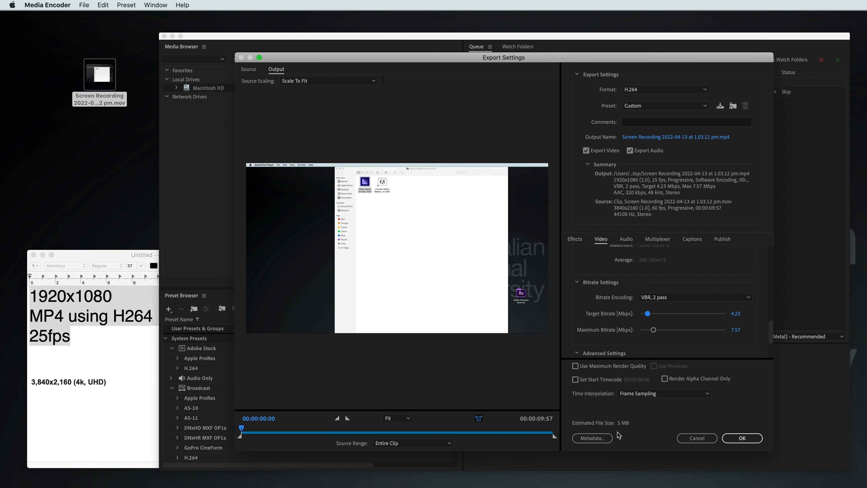
mouse_move(656, 325)
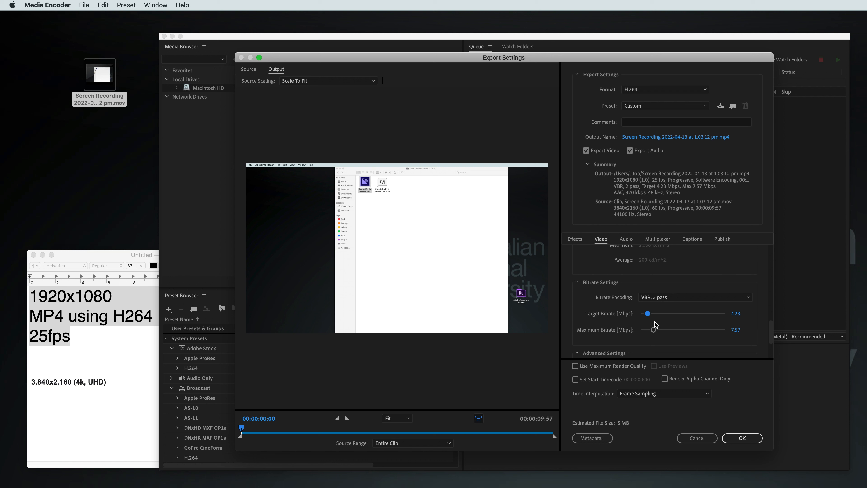
left_click_drag(646, 330, 668, 330)
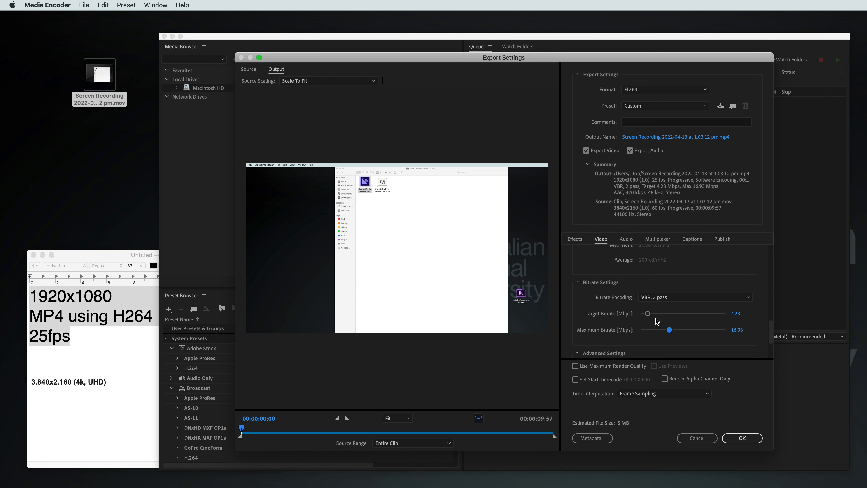
left_click_drag(646, 313, 661, 313)
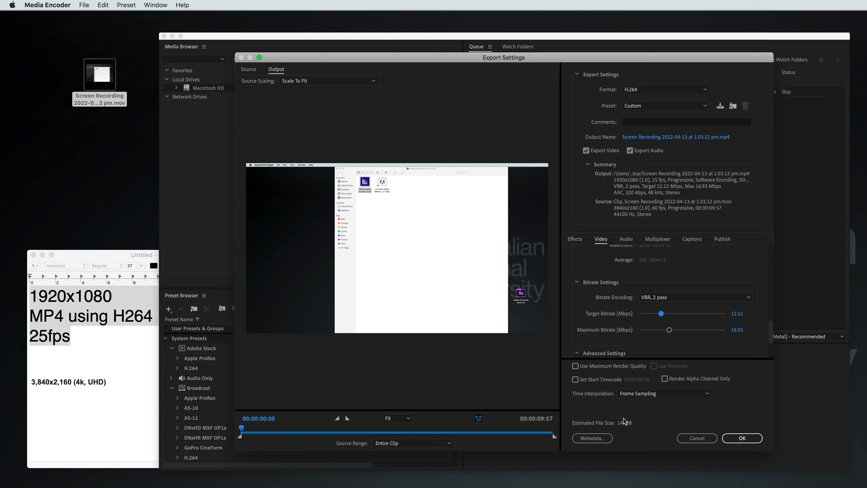
left_click_drag(661, 313, 645, 313)
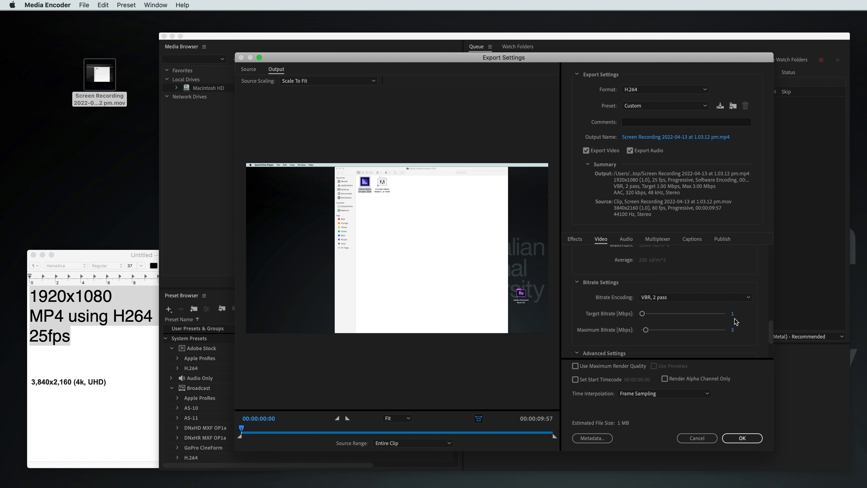
mouse_move(736, 321)
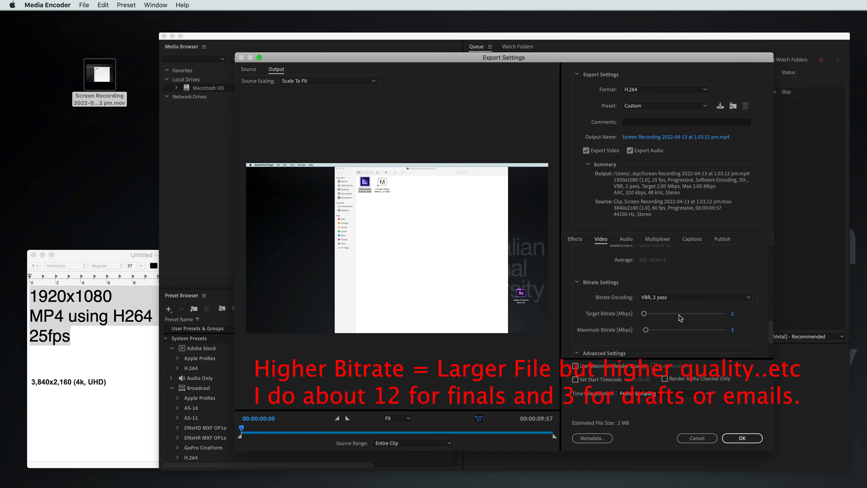
mouse_move(606, 340)
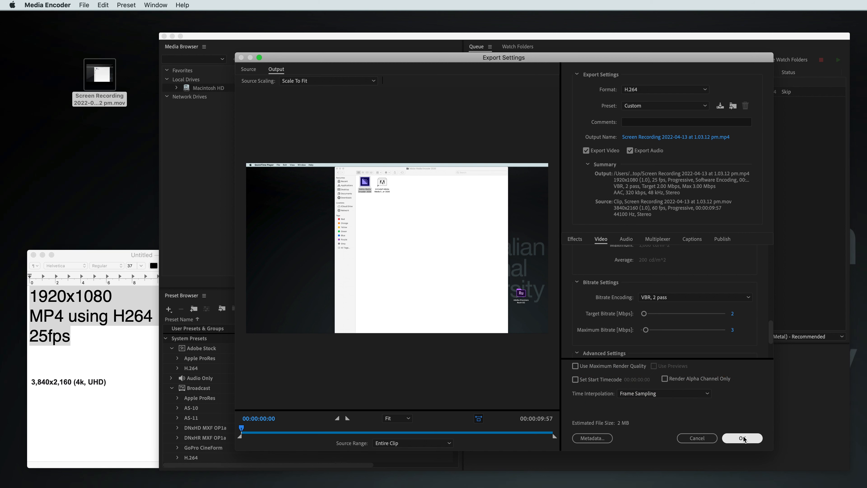
Confirm the settings and save the job's output as FINAL VIDEO.mp4 on the Desktop
left_click(741, 438)
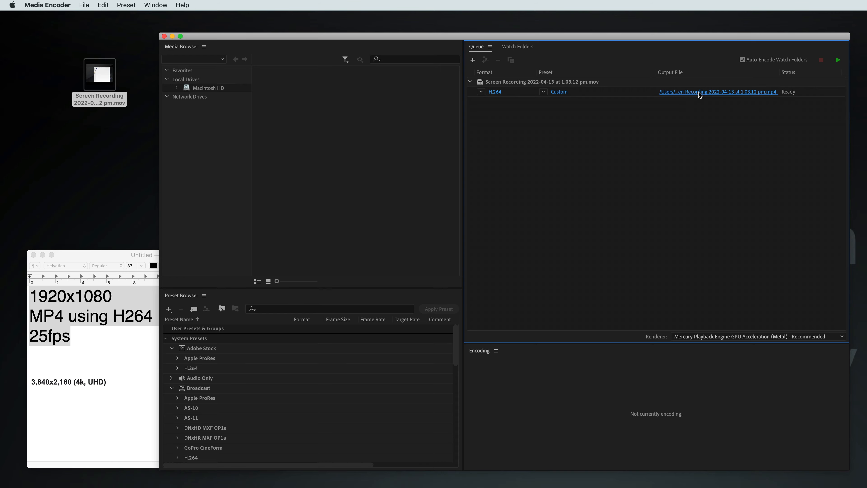
left_click(716, 91)
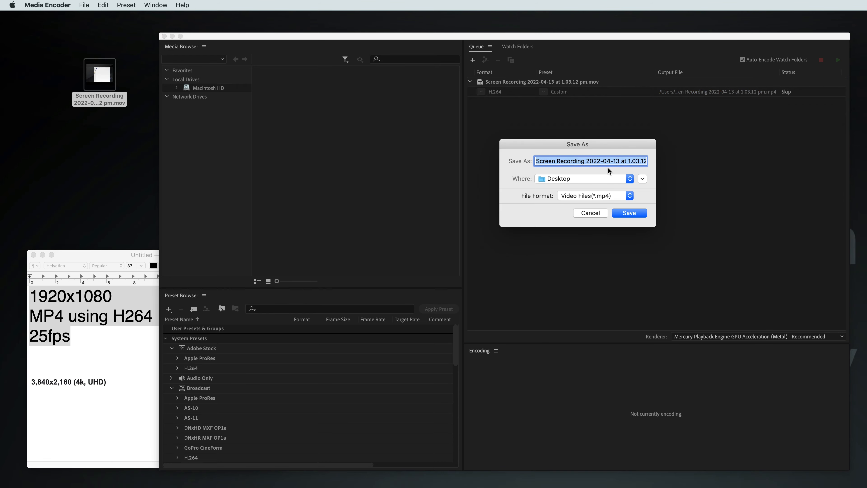
mouse_move(613, 172)
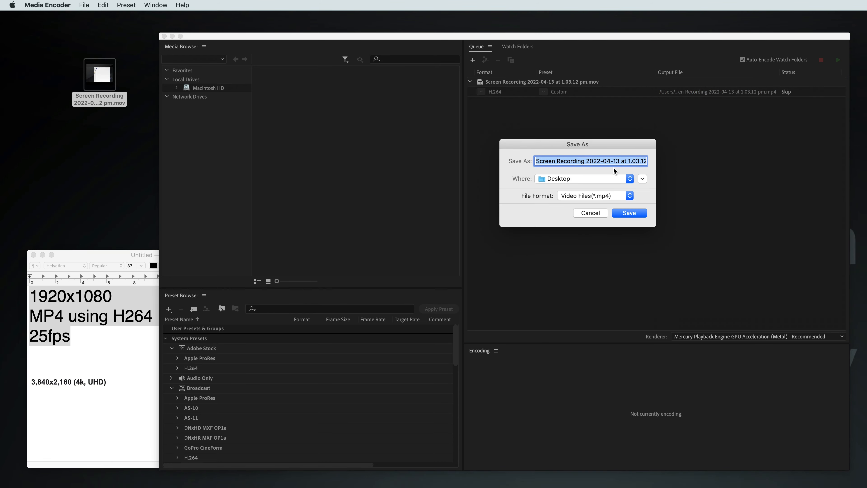
left_click(629, 213)
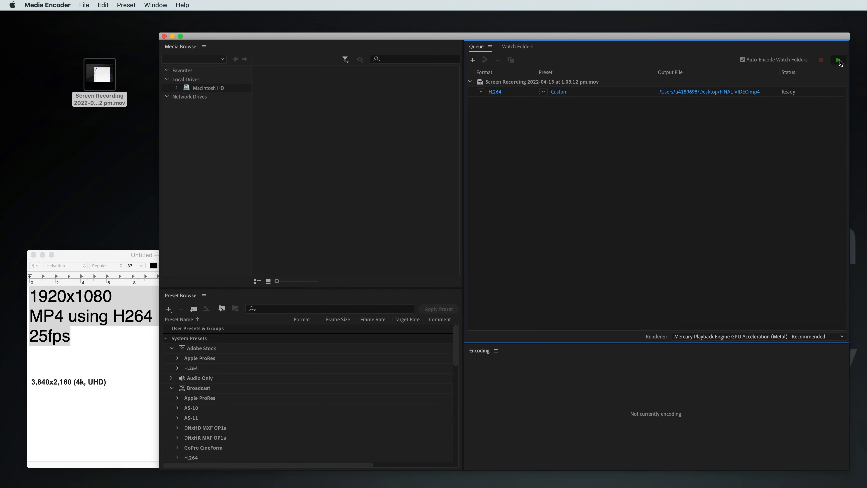
Start the queue so the recording encodes into FINAL VIDEO.mp4
left_click(839, 59)
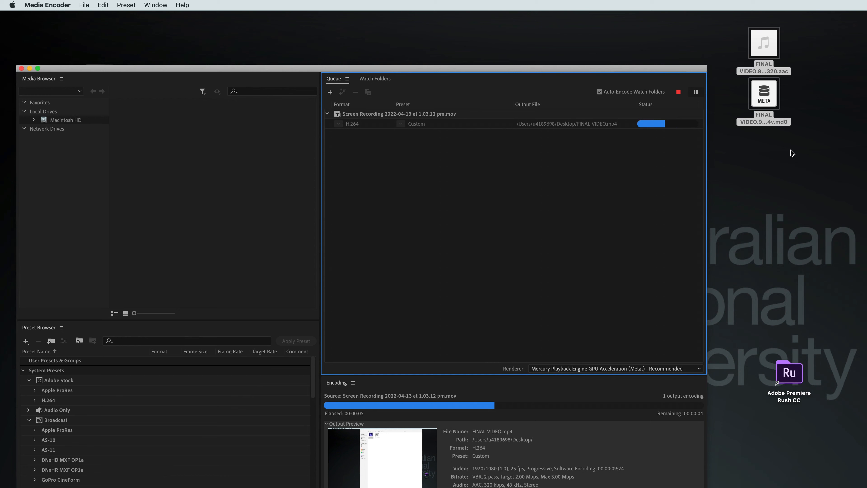
left_click(763, 93)
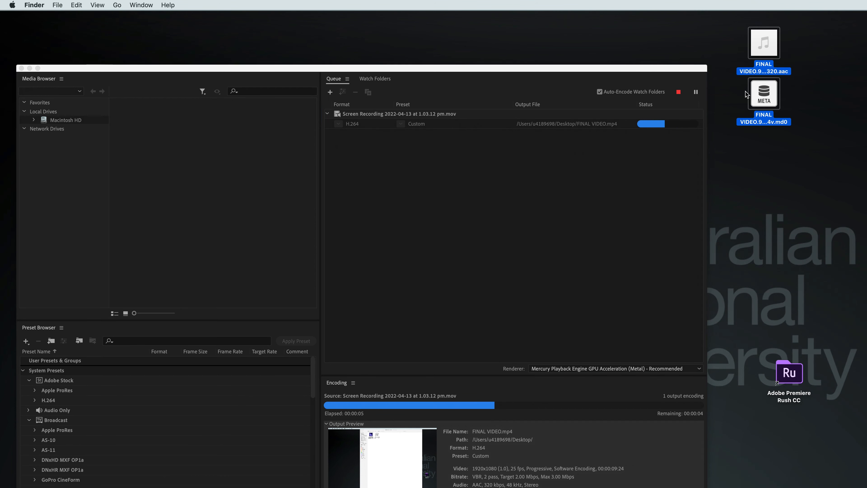